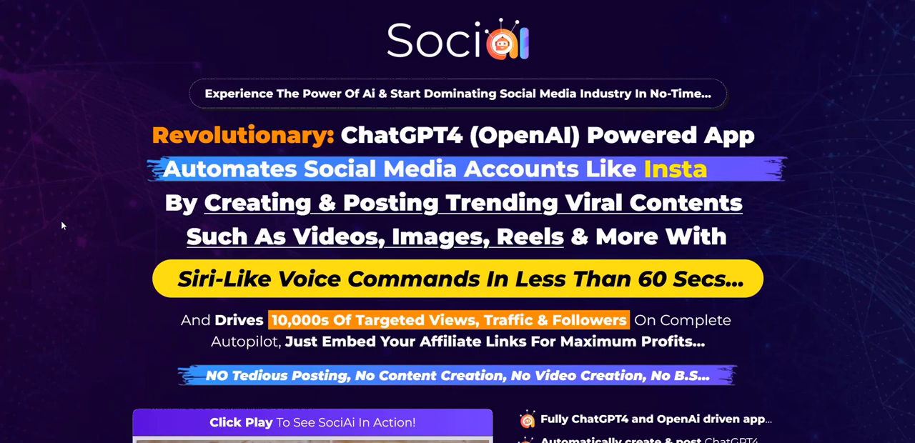
# Step: Scroll the dashboard showing 627 successful posts, no failures and the how-to-start video
pyautogui.scroll(-3)
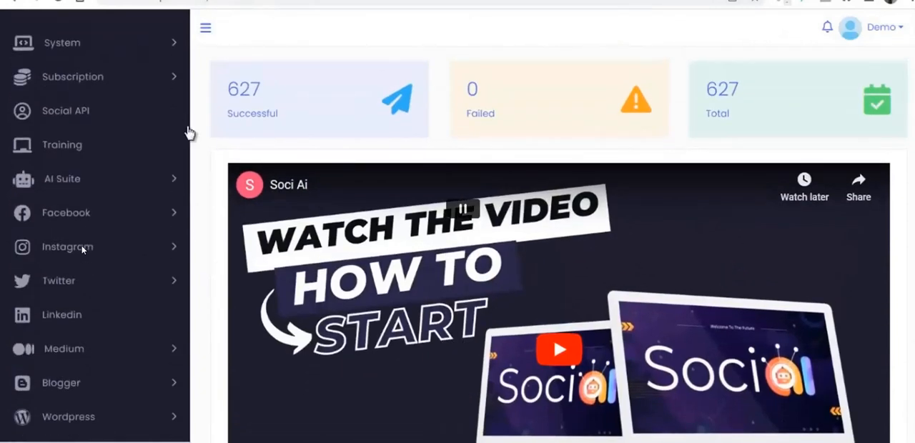
# Step: Use Ai Content to generate a blog post on Reels vs Shorts vs TikTok
pyautogui.scroll(-3)
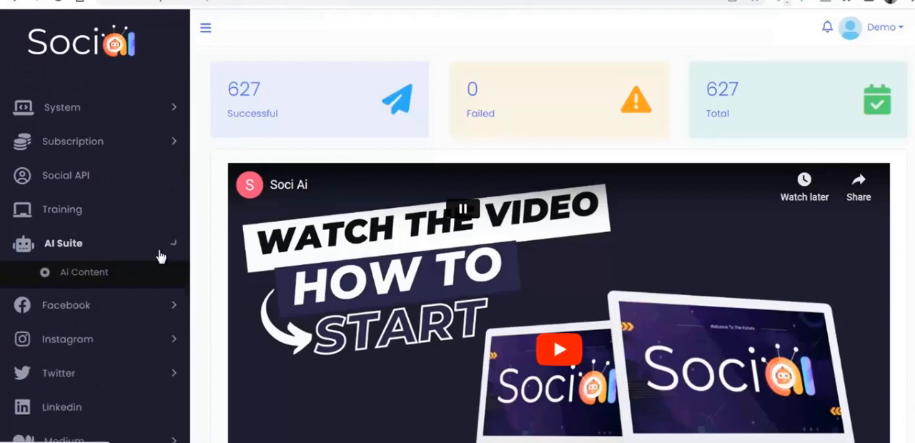
pyautogui.click(84, 273)
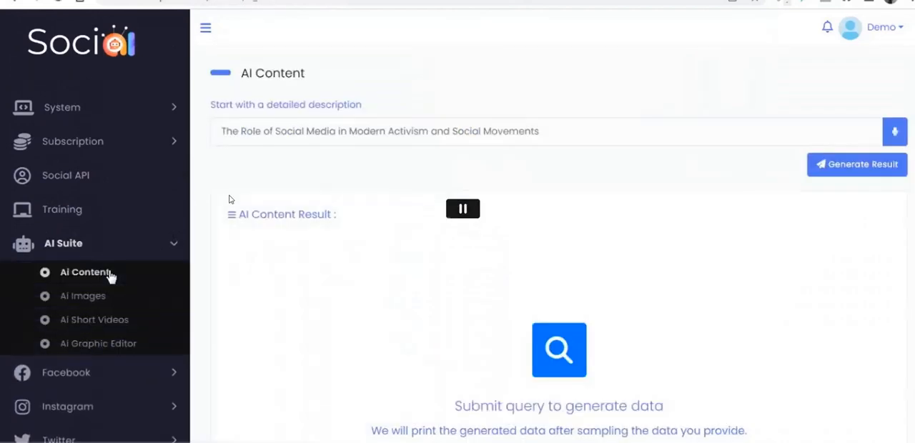
pyautogui.write('write a blog post that explores the differences between Reels, Shorts, and TikTok')
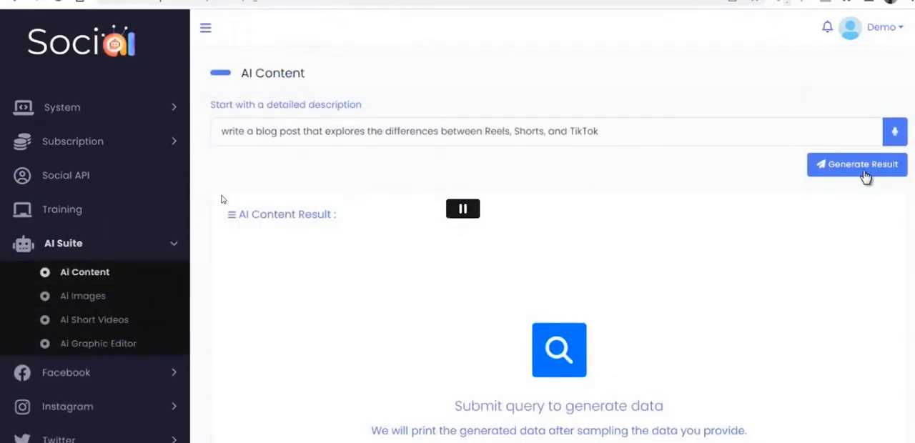
pyautogui.click(858, 164)
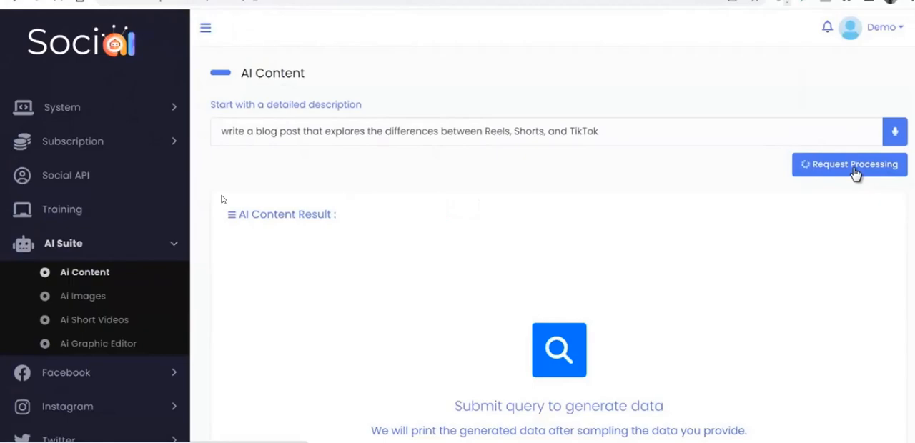
pyautogui.click(852, 164)
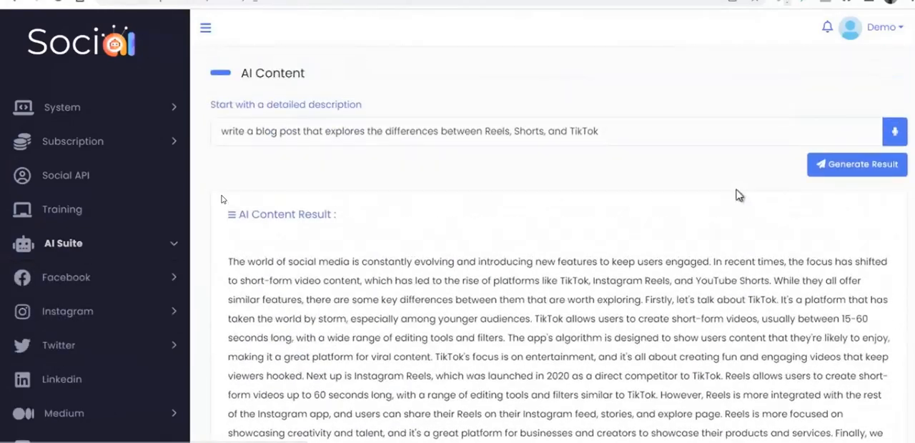
pyautogui.click(82, 295)
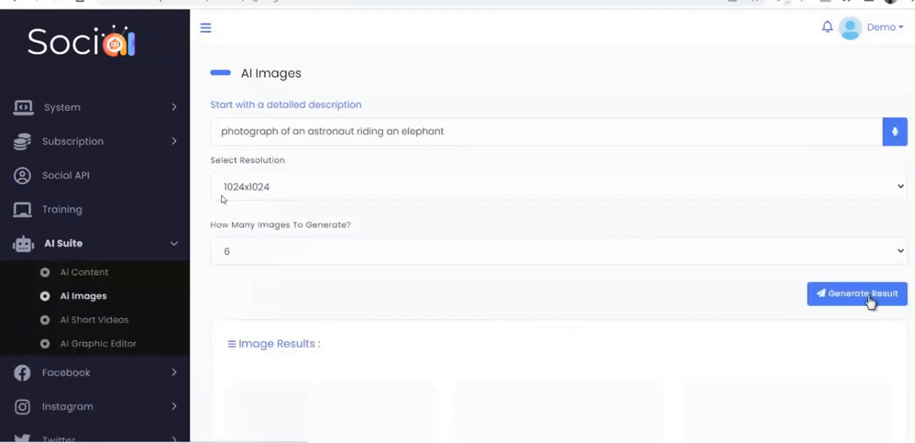
# Step: Generate six astronaut-riding-elephant images and download the cartoon fish short video
pyautogui.click(857, 293)
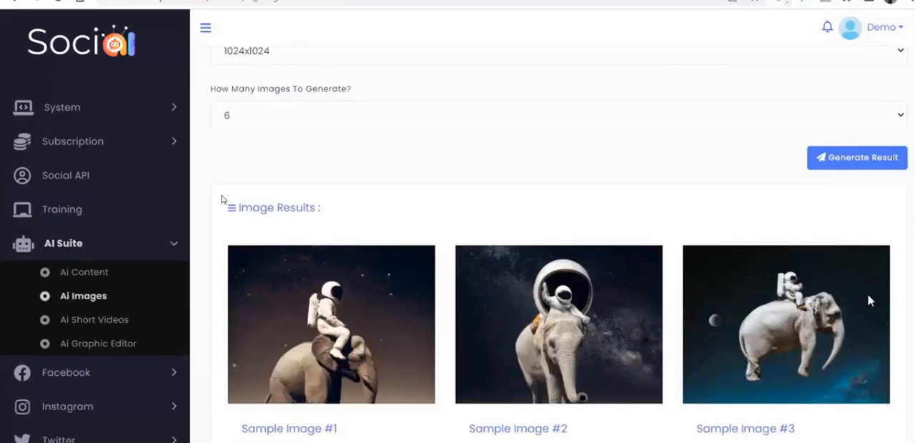
pyautogui.click(331, 325)
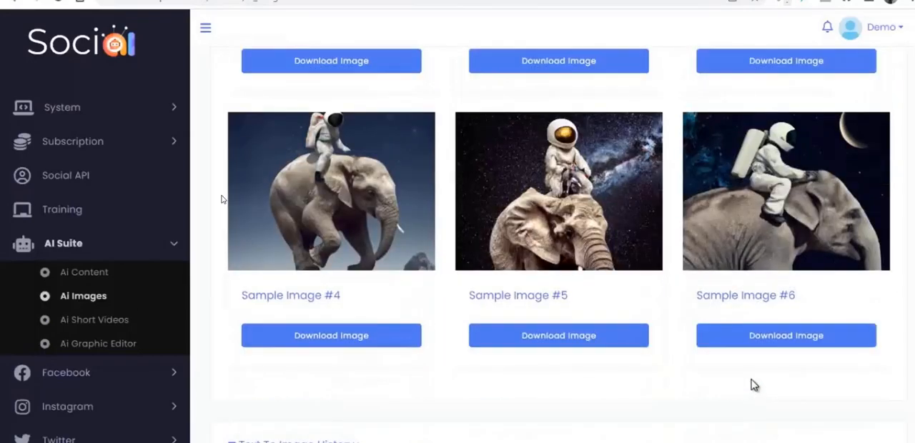
pyautogui.click(786, 193)
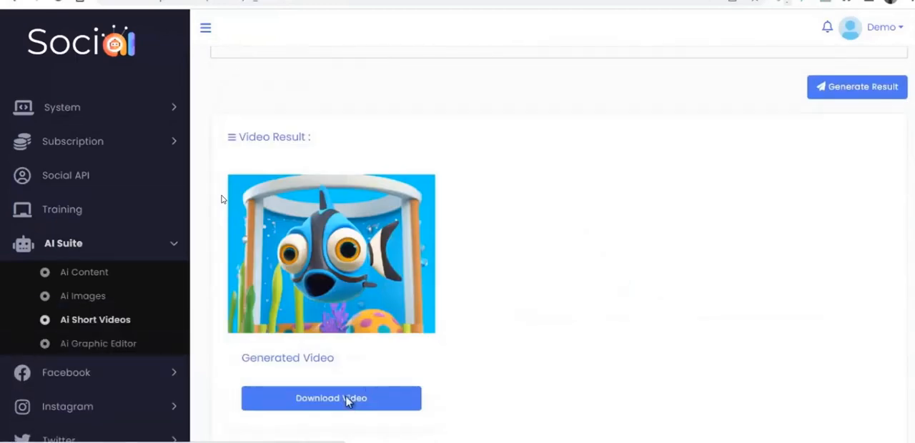
pyautogui.click(331, 398)
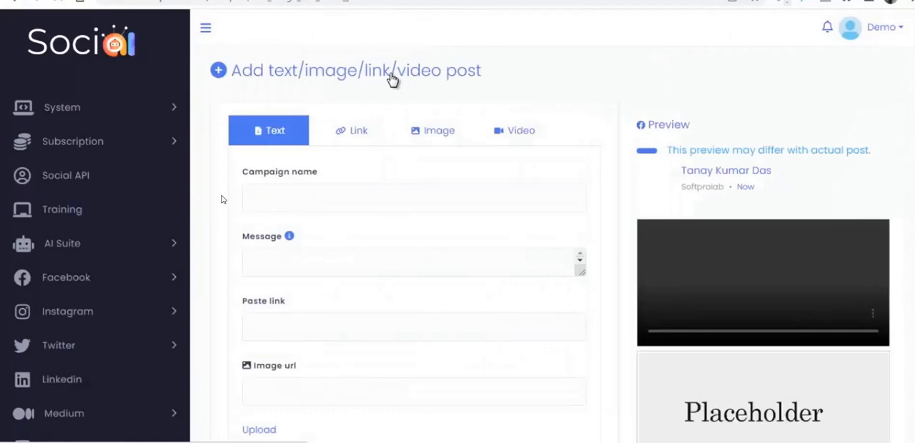
# Step: Post the 'demo test' robot musicians image to the Socispark and Canvas Home pages
pyautogui.click(431, 131)
pyautogui.write('demo test')
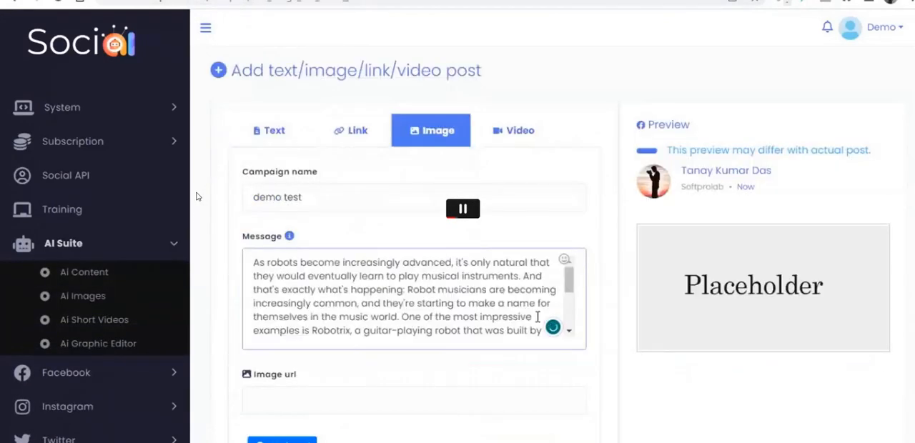
pyautogui.click(82, 296)
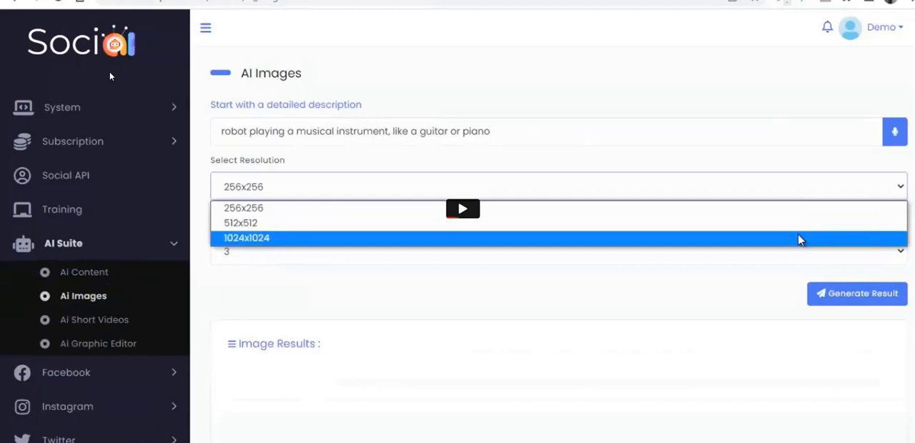
pyautogui.moveTo(318, 111)
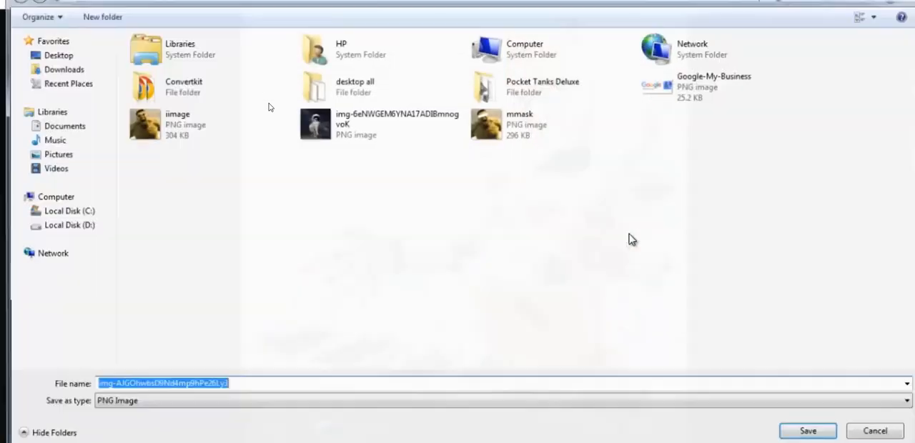
pyautogui.click(811, 431)
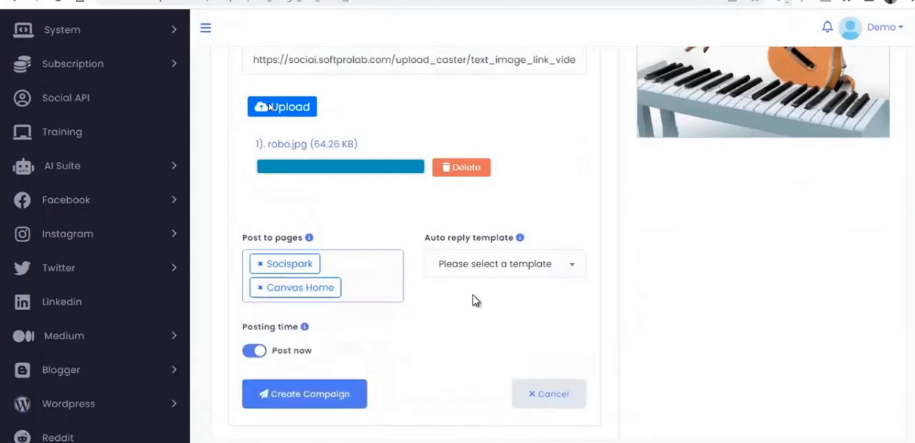
pyautogui.click(304, 394)
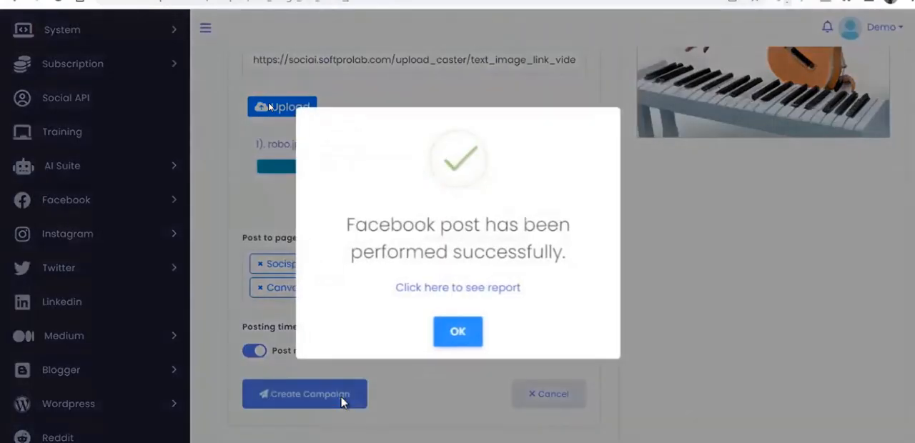
pyautogui.click(456, 332)
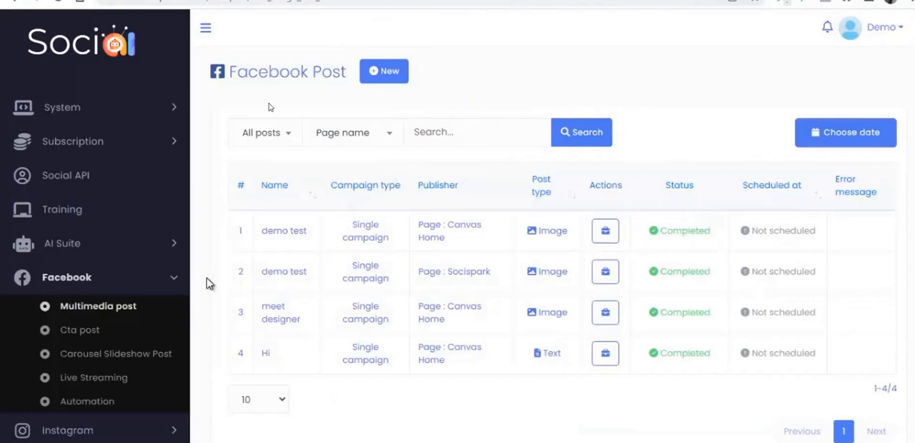
# Step: Fill the Facebook live streaming campaign form, then reach the empty auto comment template list
pyautogui.click(79, 330)
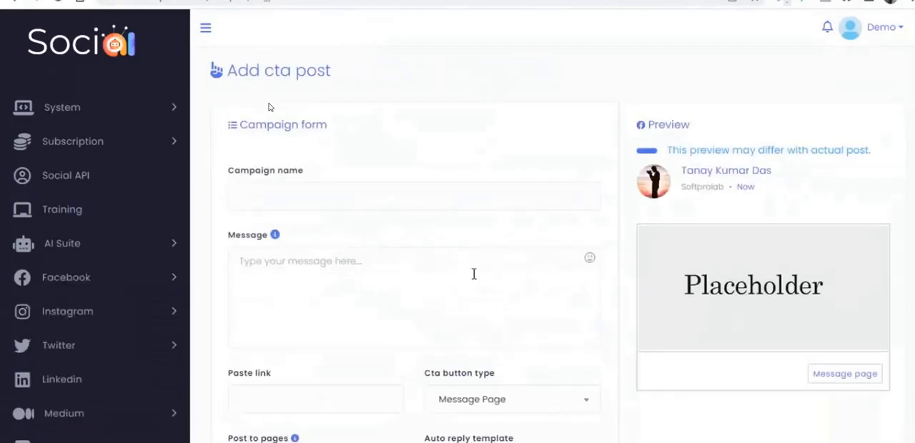
pyautogui.click(66, 277)
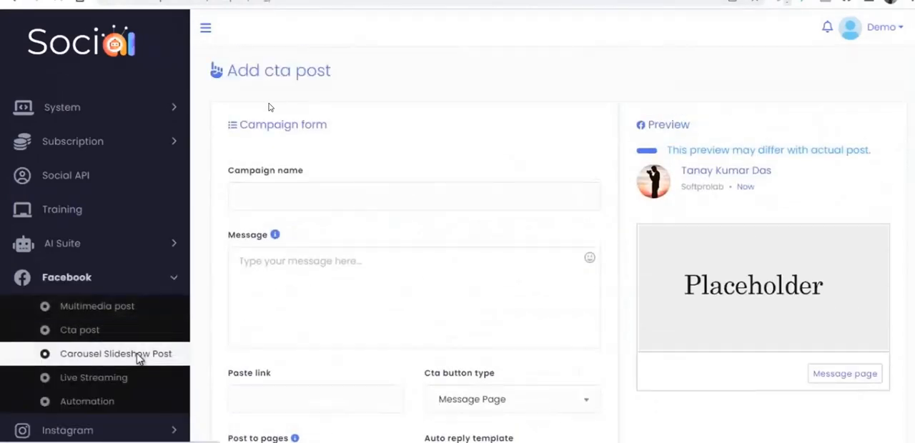
pyautogui.click(115, 353)
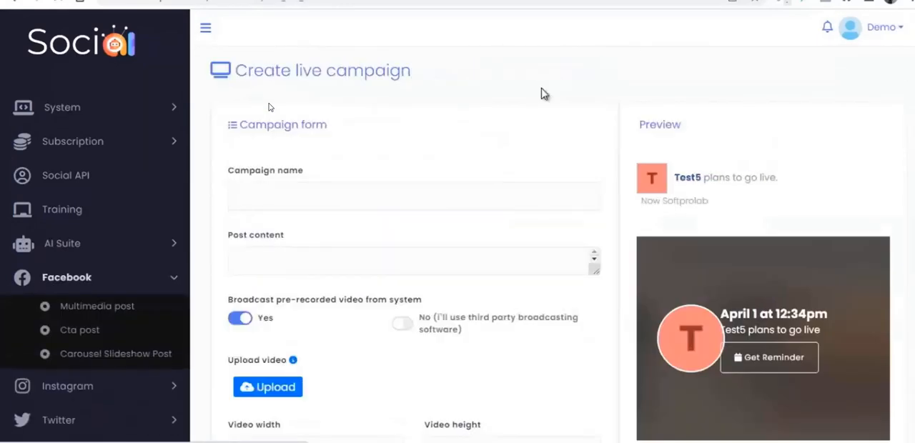
pyautogui.write('your content >>>')
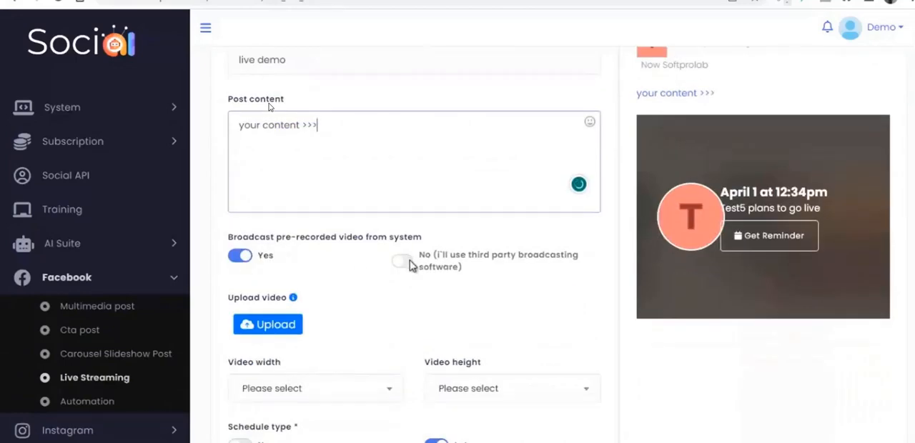
pyautogui.click(267, 324)
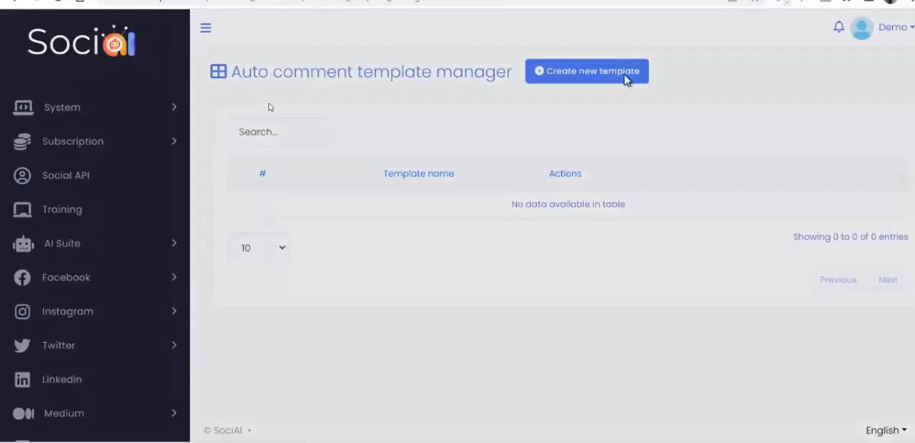
# Step: Comment '#LEAD_USER_LAST_NAME#, thank you' on Canvas Home and set My test's share delay
pyautogui.click(587, 70)
pyautogui.write('Thanks campaign')
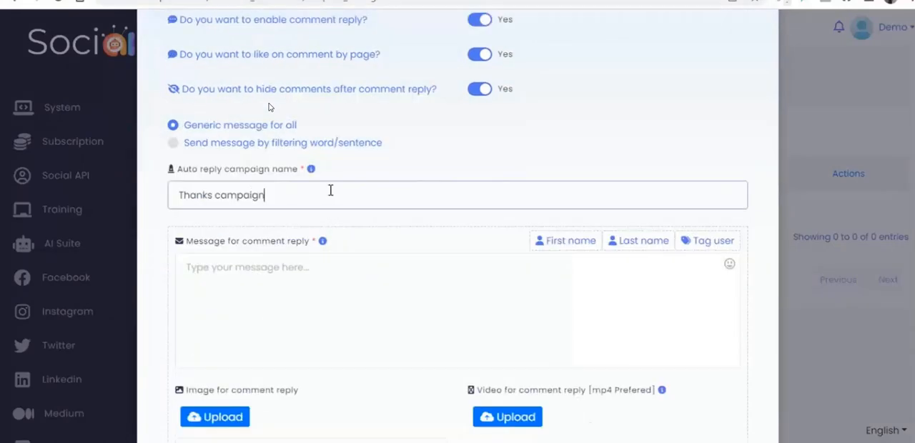
pyautogui.write('#LEAD_USER_LAST_NAME#, thank you')
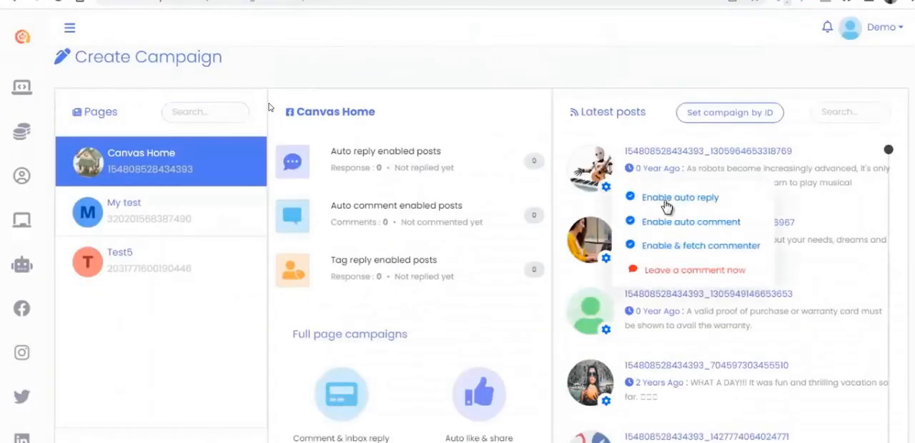
pyautogui.click(696, 269)
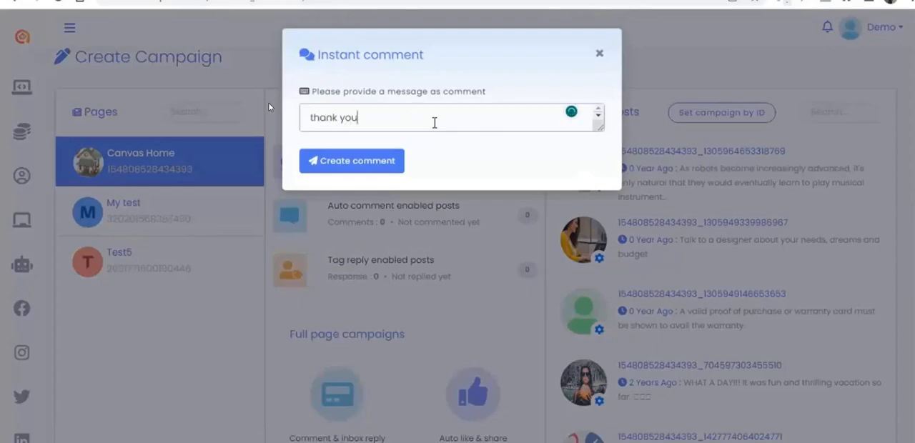
pyautogui.click(351, 160)
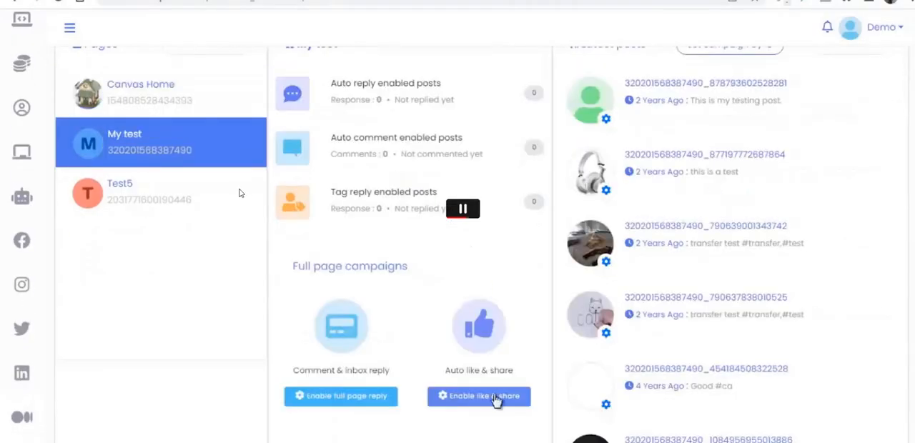
pyautogui.click(479, 396)
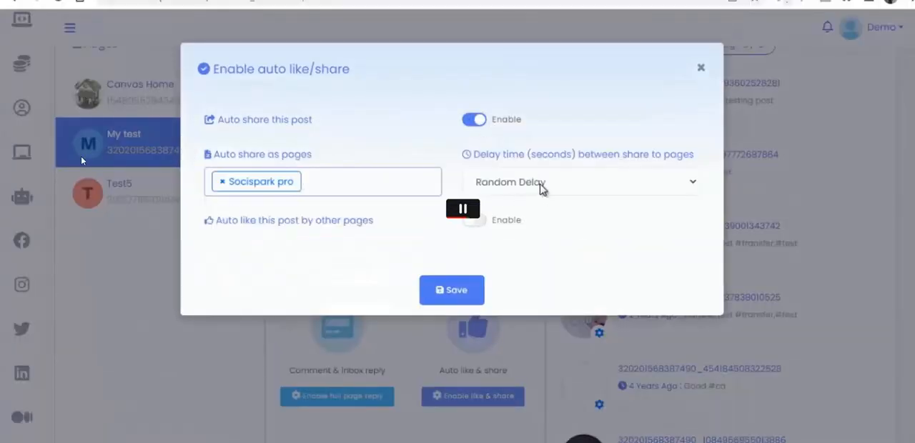
pyautogui.click(452, 290)
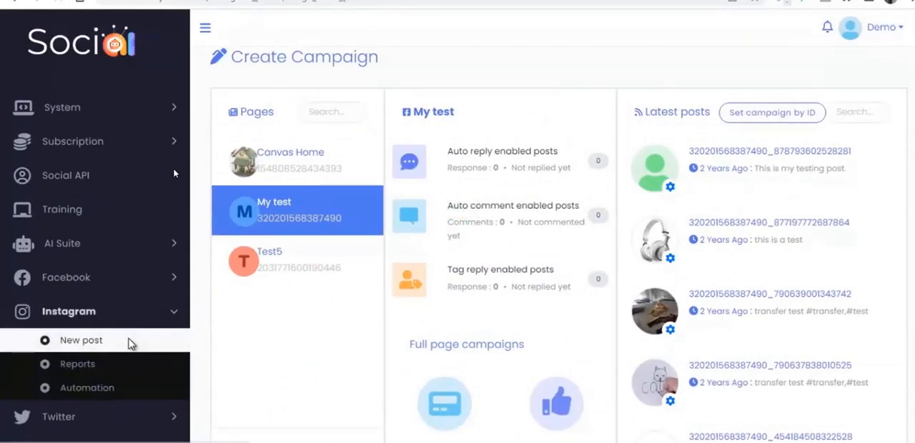
# Step: Look over Instagram automation and a new LinkedIn post, then open Medium's new post form
pyautogui.click(80, 341)
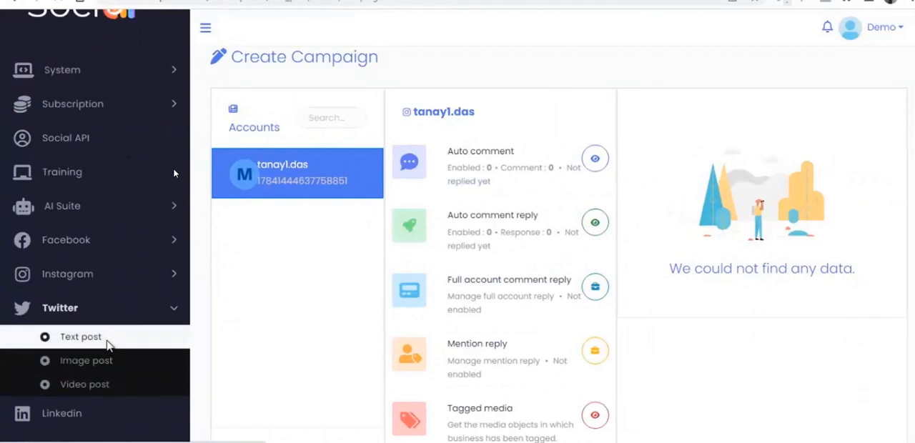
pyautogui.click(76, 337)
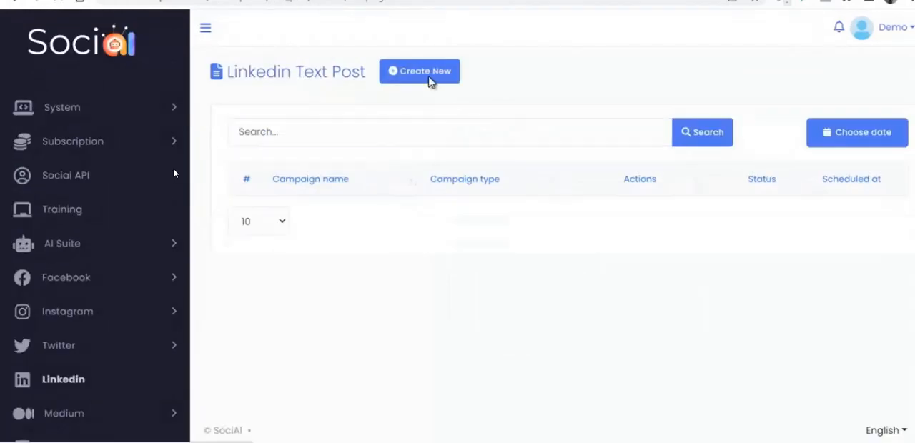
pyautogui.click(420, 70)
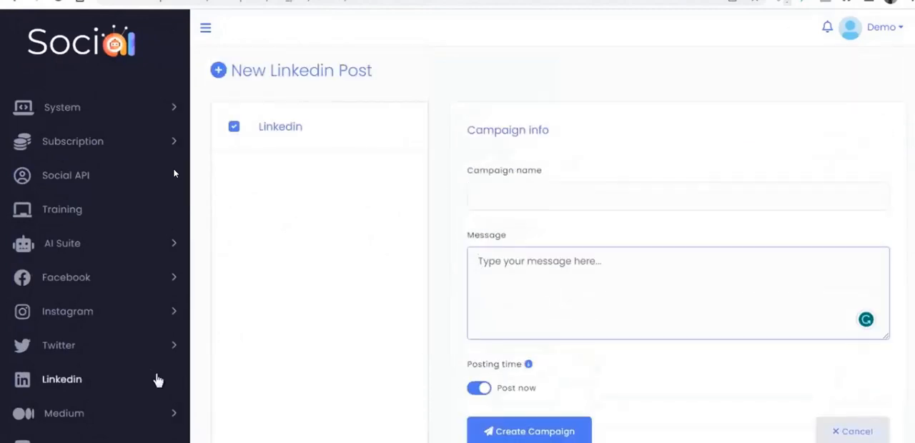
pyautogui.click(64, 413)
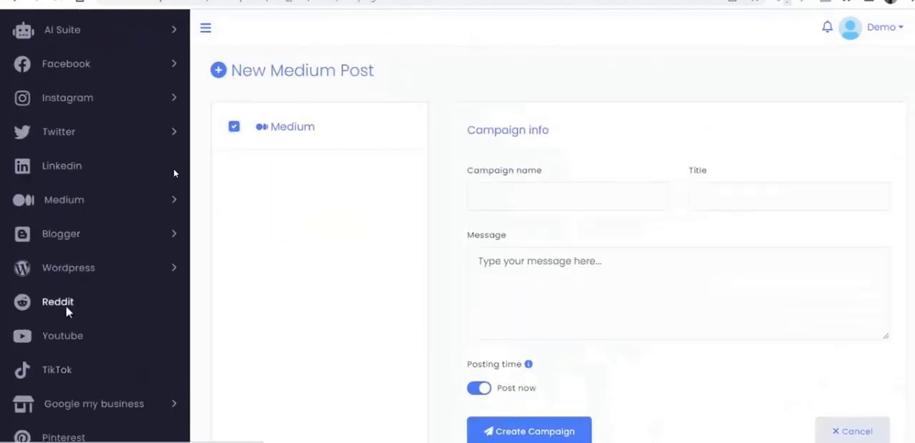
pyautogui.click(57, 302)
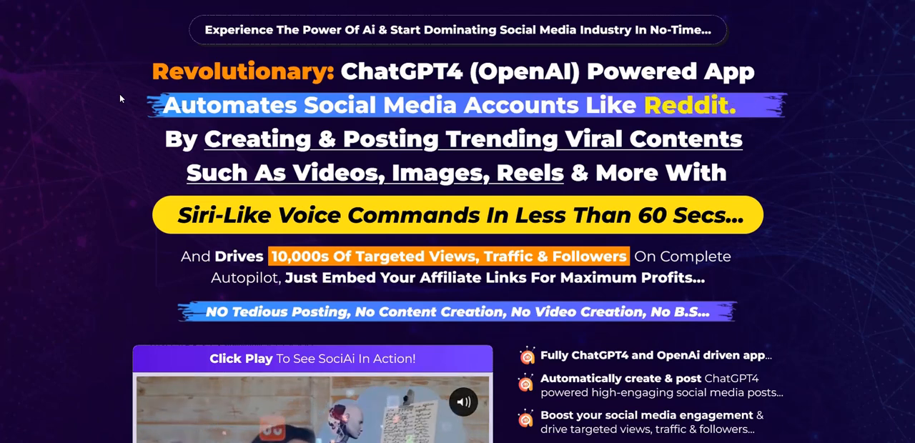
# Step: Scroll the sales page down to the promo video, feature list and $17 offer
pyautogui.scroll(-3)
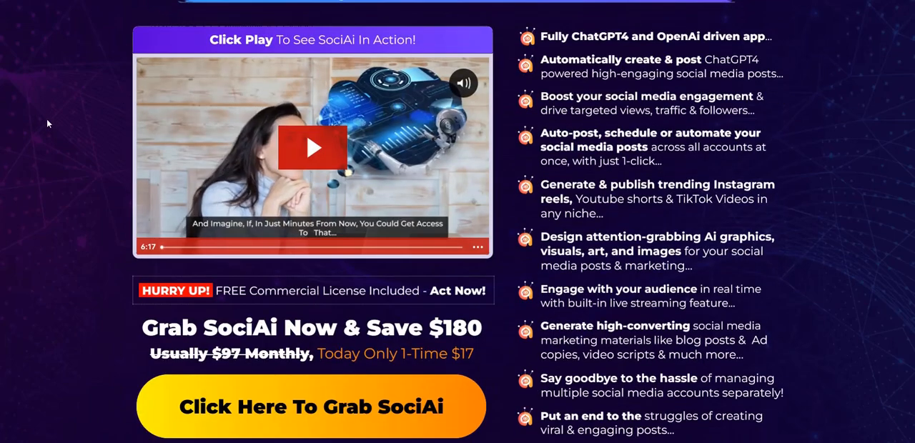